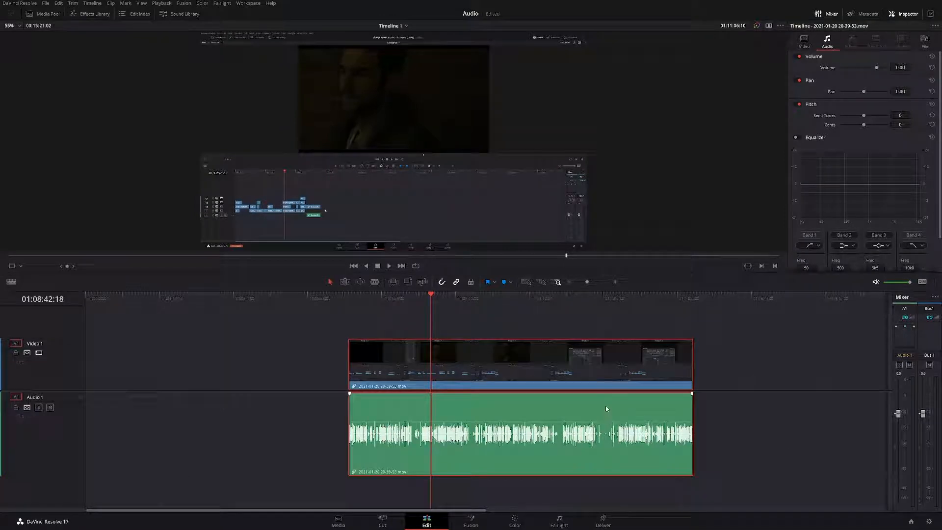
mouse_move(560, 401)
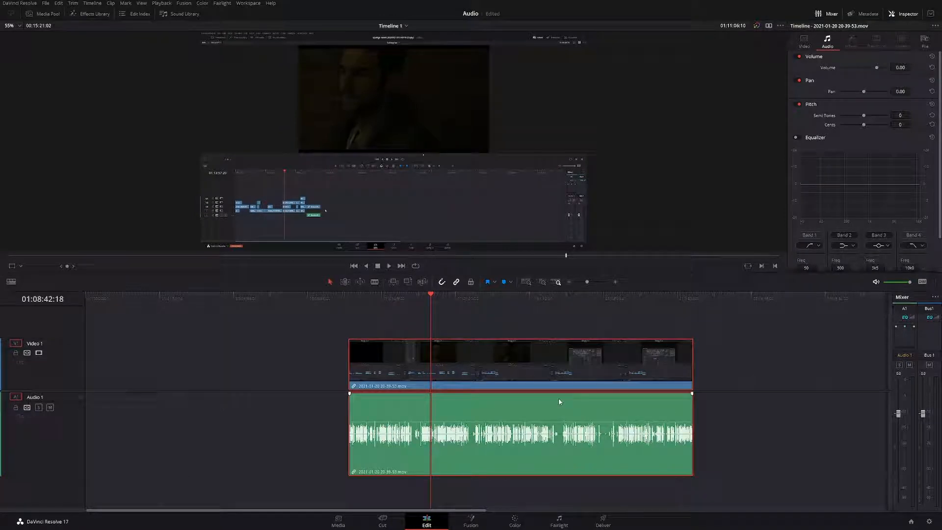
mouse_move(504, 406)
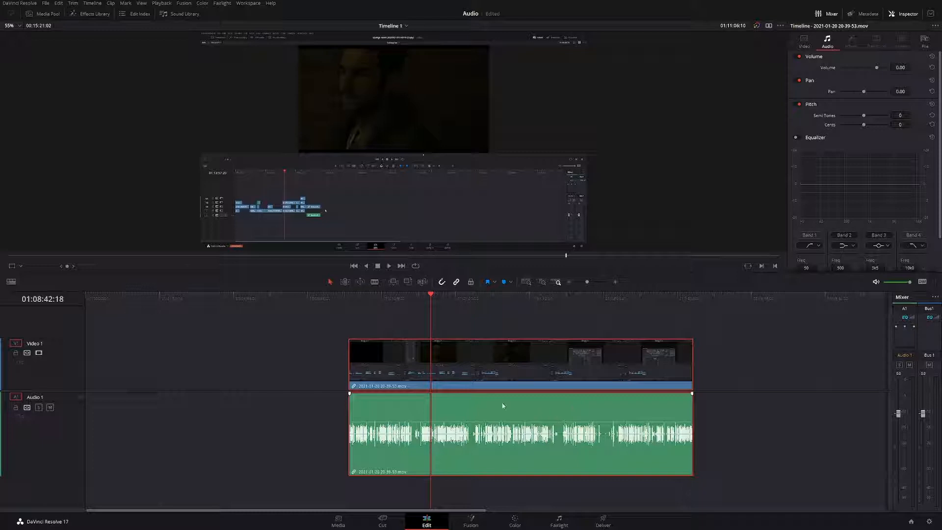
mouse_move(239, 356)
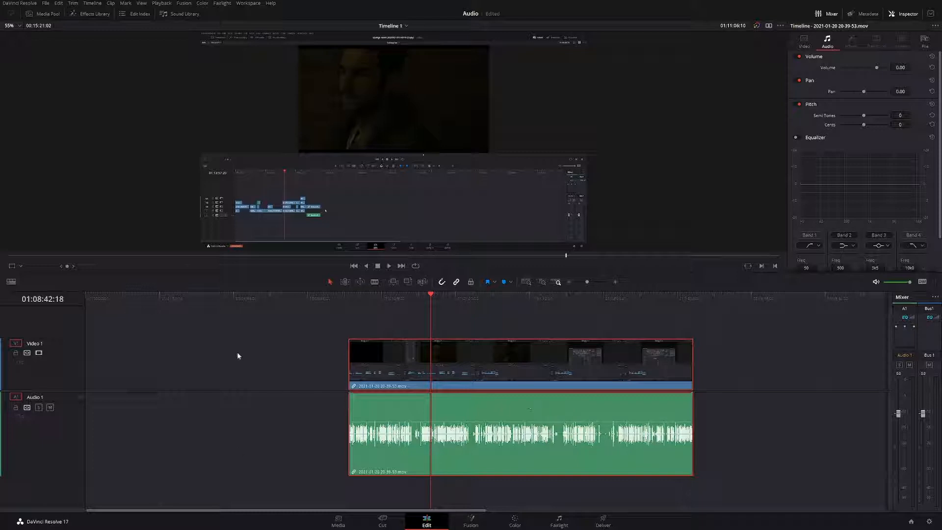
mouse_move(235, 391)
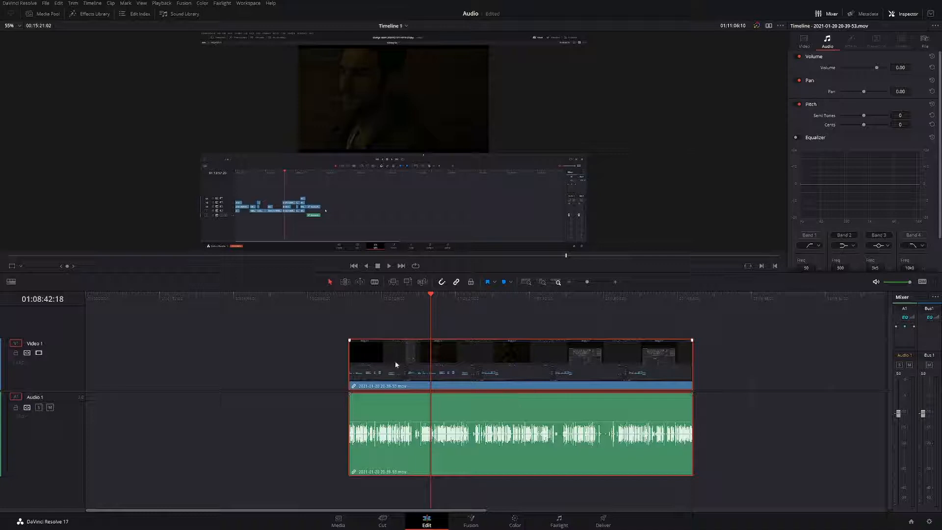
mouse_move(3, 285)
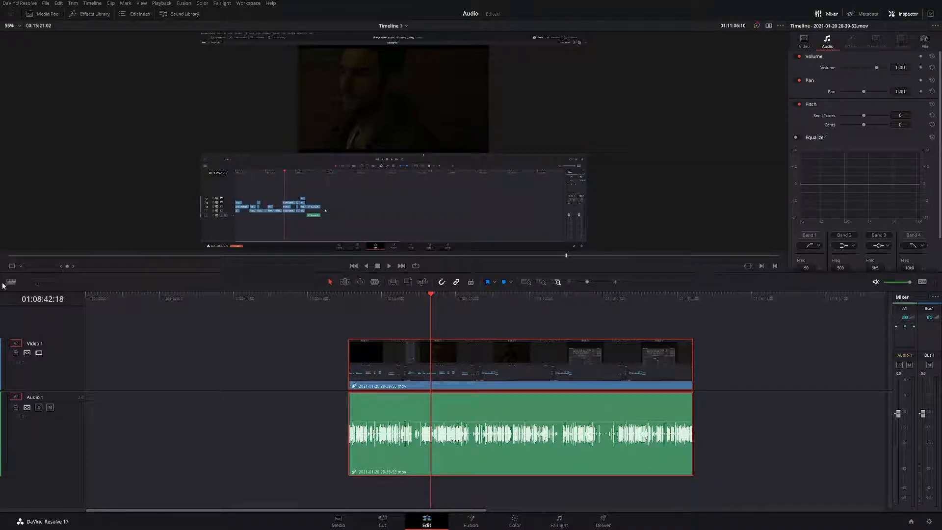
Switch the audio clip to the full-height, bottom-aligned waveform display via Timeline View Options
left_click(11, 281)
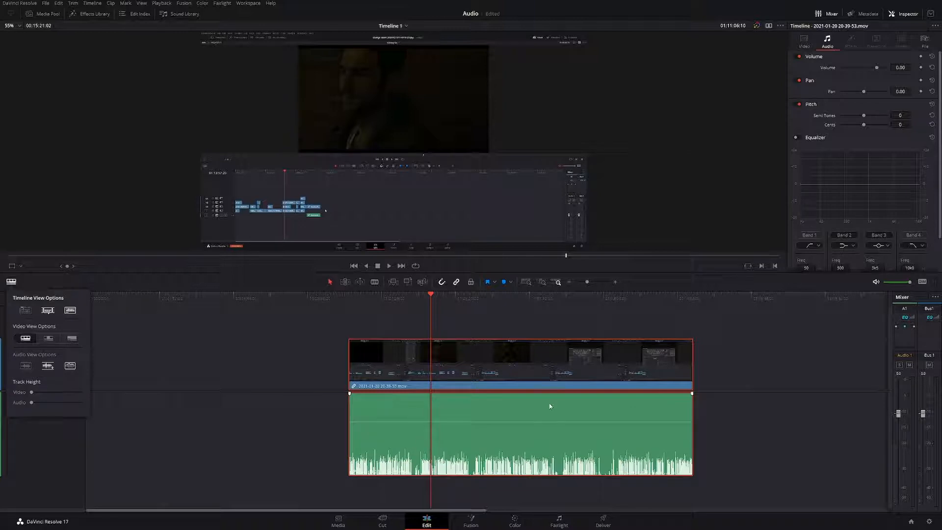
mouse_move(548, 410)
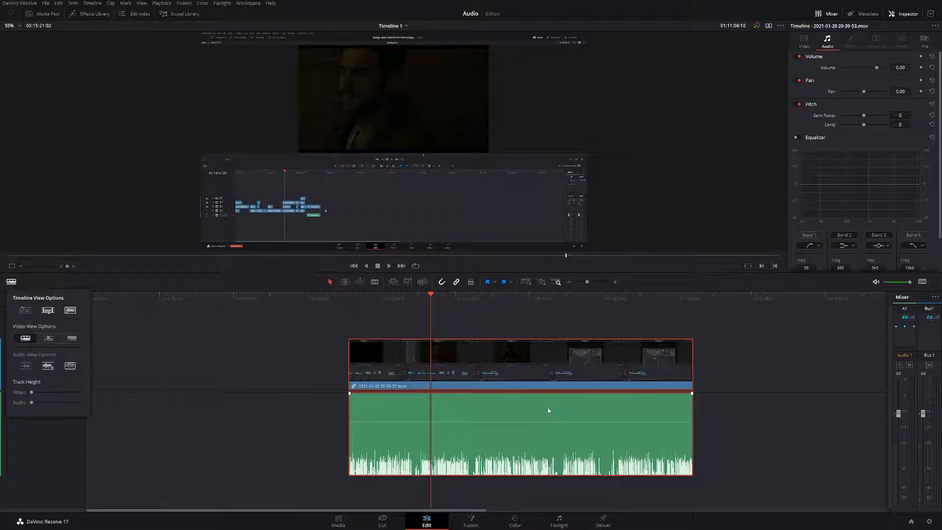
mouse_move(410, 460)
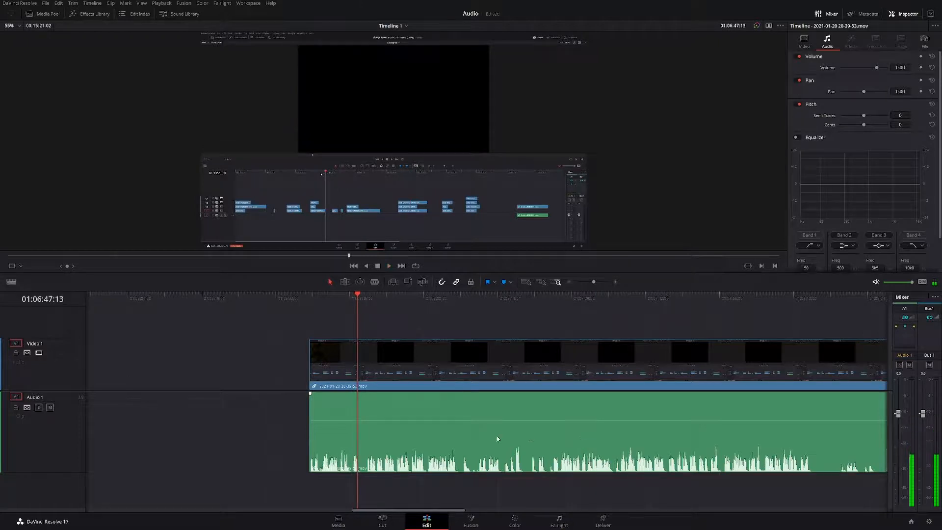
mouse_move(293, 455)
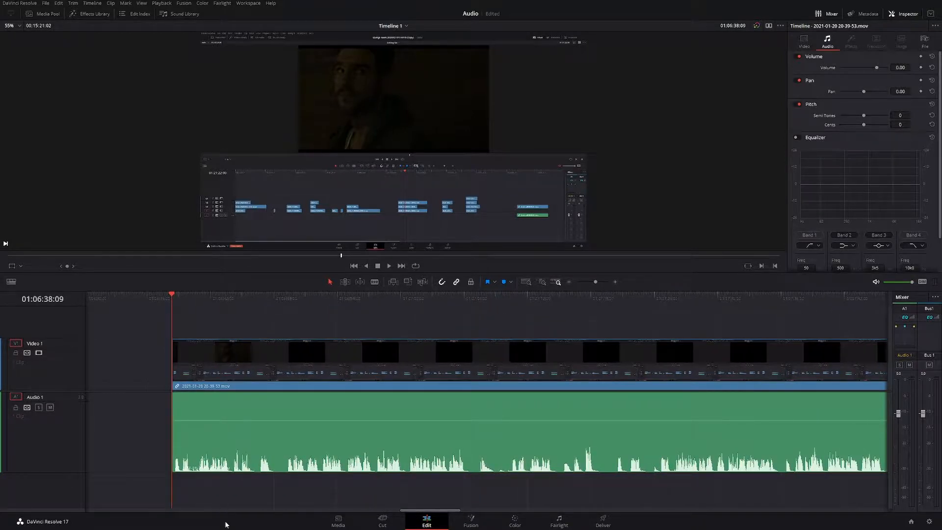
mouse_move(222, 472)
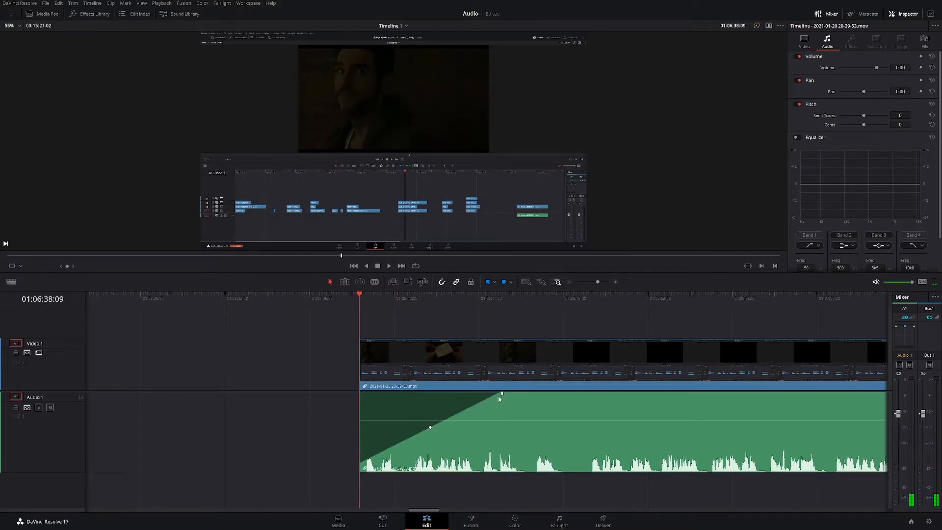
Drag the clip's start fade handle right so the audio ramps from silence to full volume
left_click(389, 266)
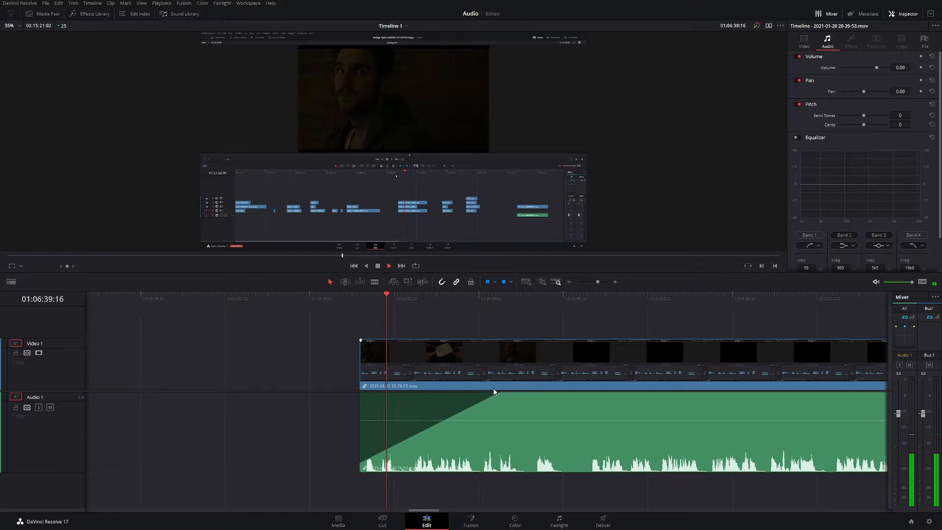